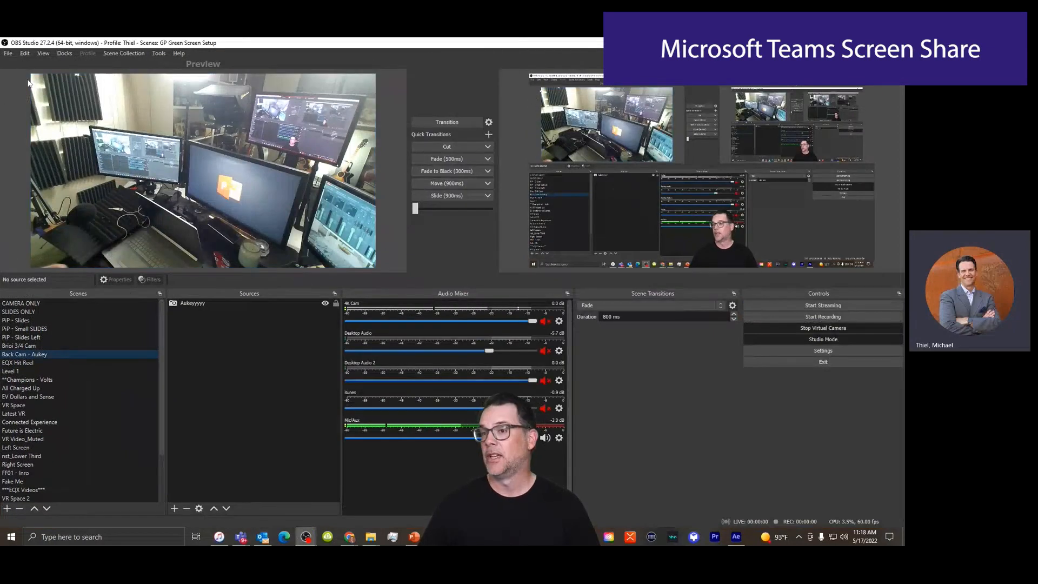
{"action": "mouse_move", "coordinate": [686, 94]}
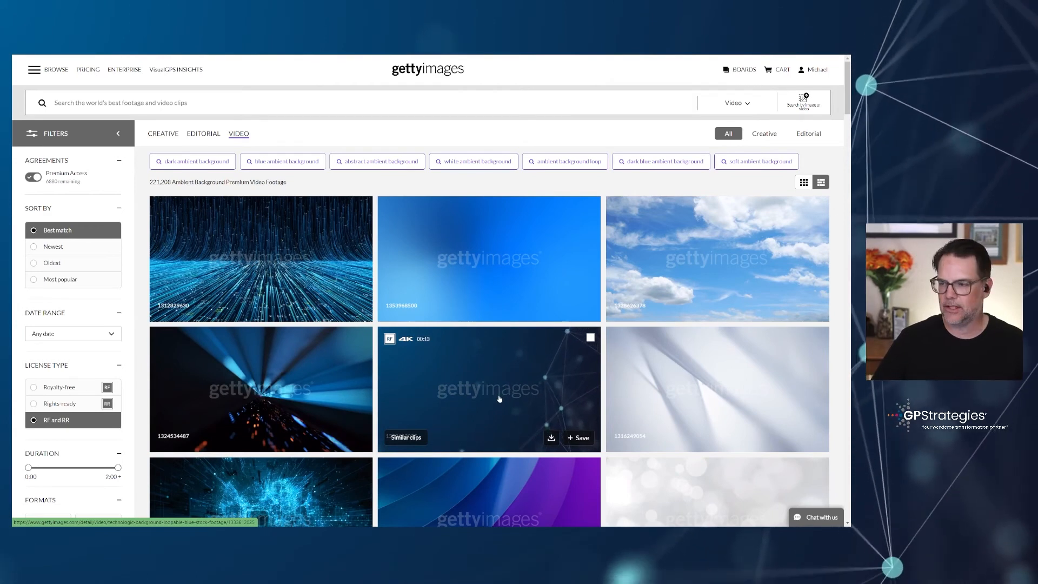
{"action": "mouse_move", "coordinate": [685, 401]}
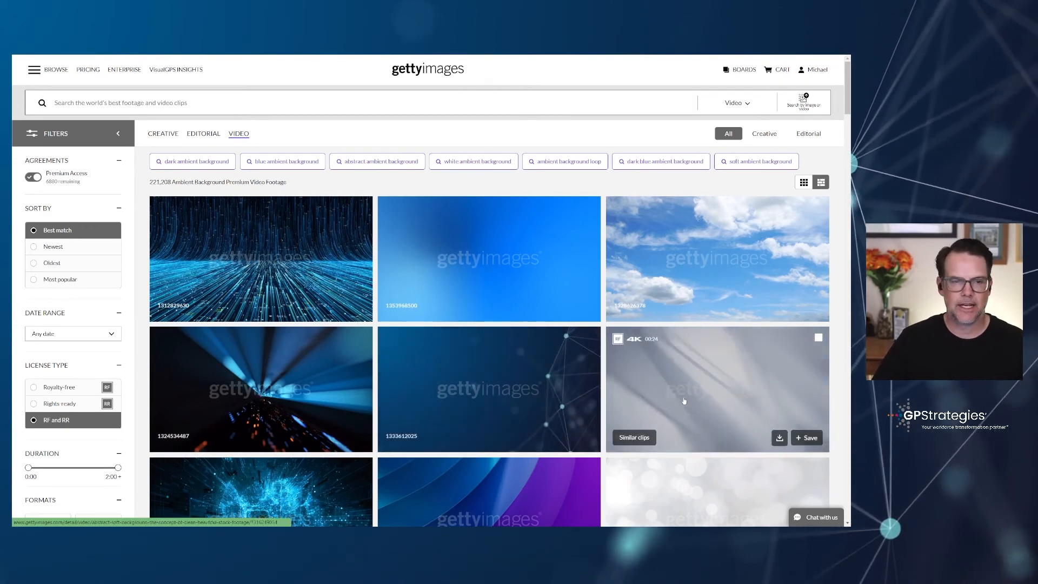
- Scroll through the Getty Images ambient background video results to browse clips
{"action": "scroll", "scroll_direction": "down", "scroll_amount": 3}
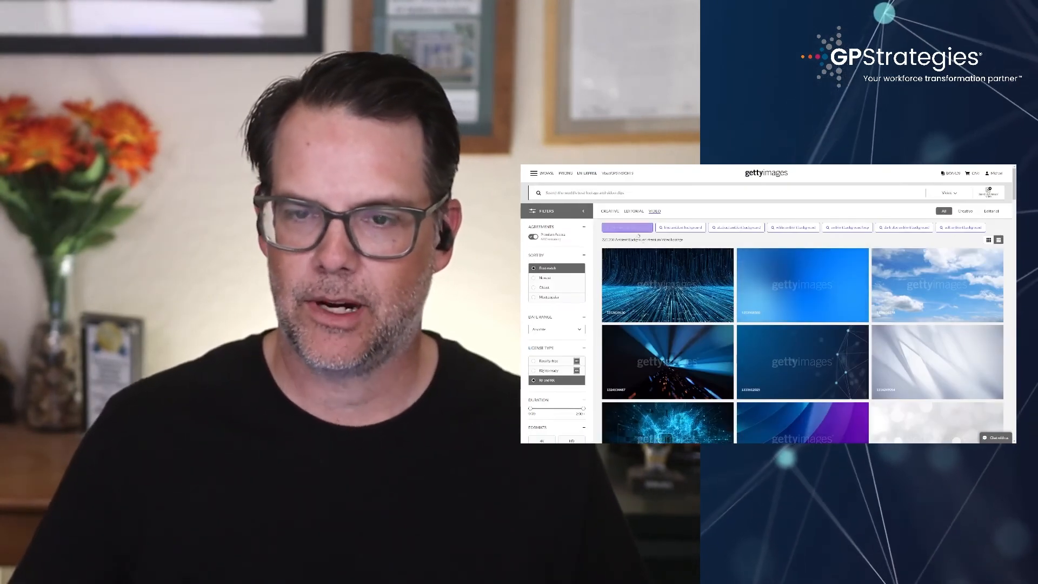
- Open the PiP - Slides scene and select its FractalBackground.mov source
{"action": "scroll", "scroll_direction": "down", "scroll_amount": 3}
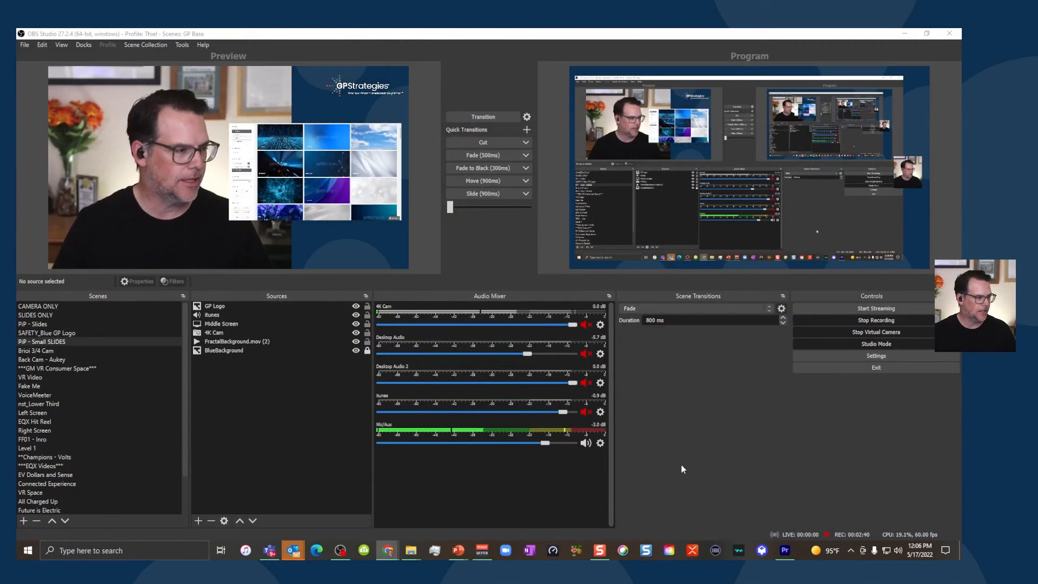
{"action": "left_click", "coordinate": [33, 324]}
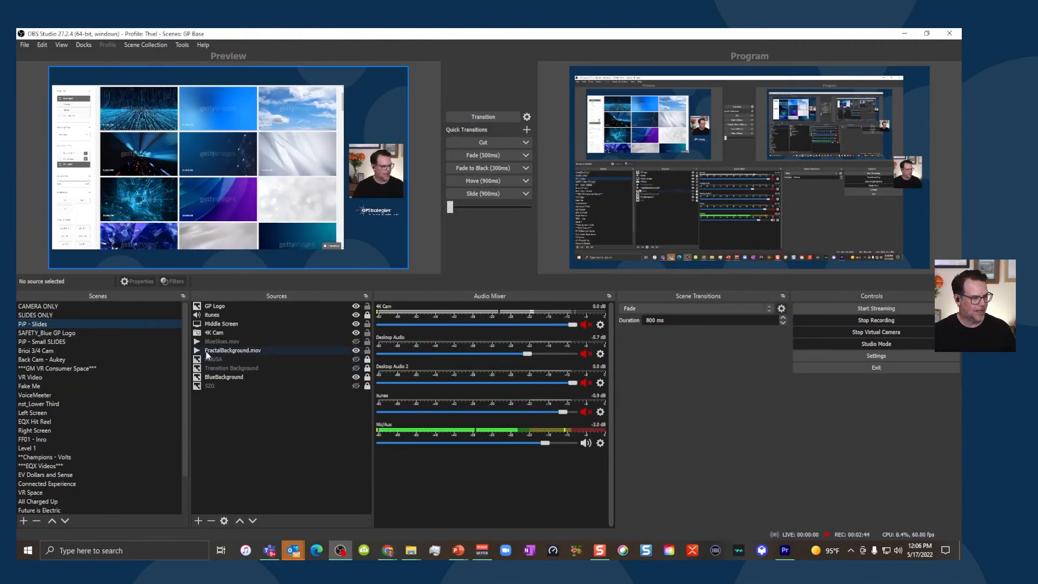
{"action": "left_click", "coordinate": [233, 350]}
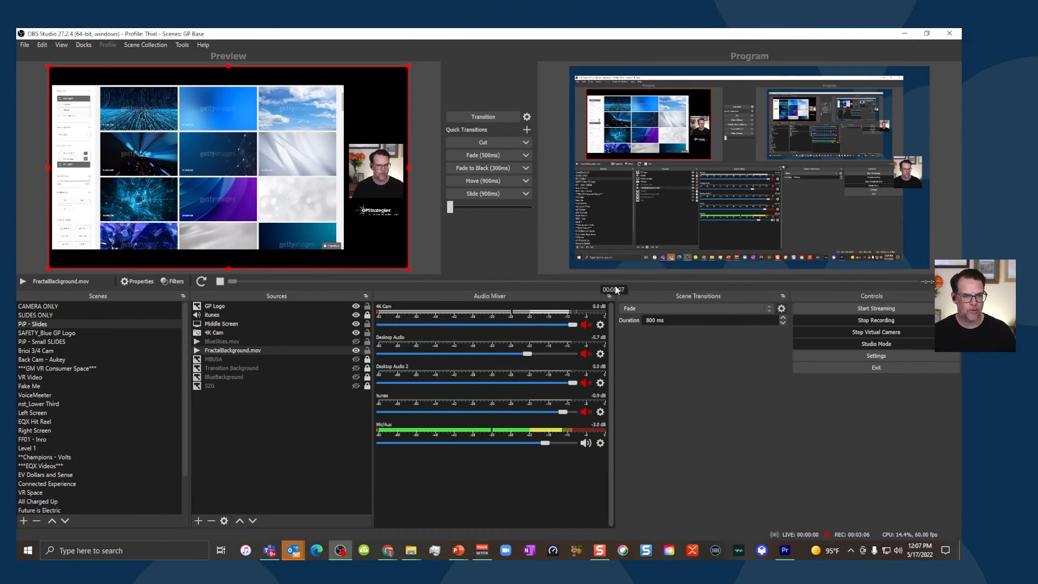
- Enable Loop in FractalBackground.mov's properties and apply the change
{"action": "left_click", "coordinate": [233, 350]}
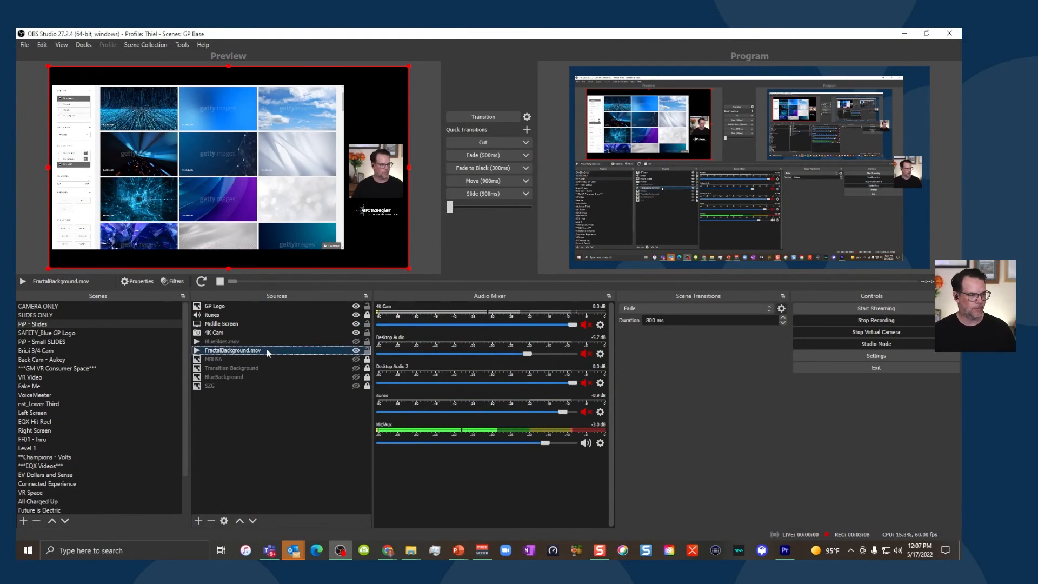
{"action": "right_click", "coordinate": [233, 350]}
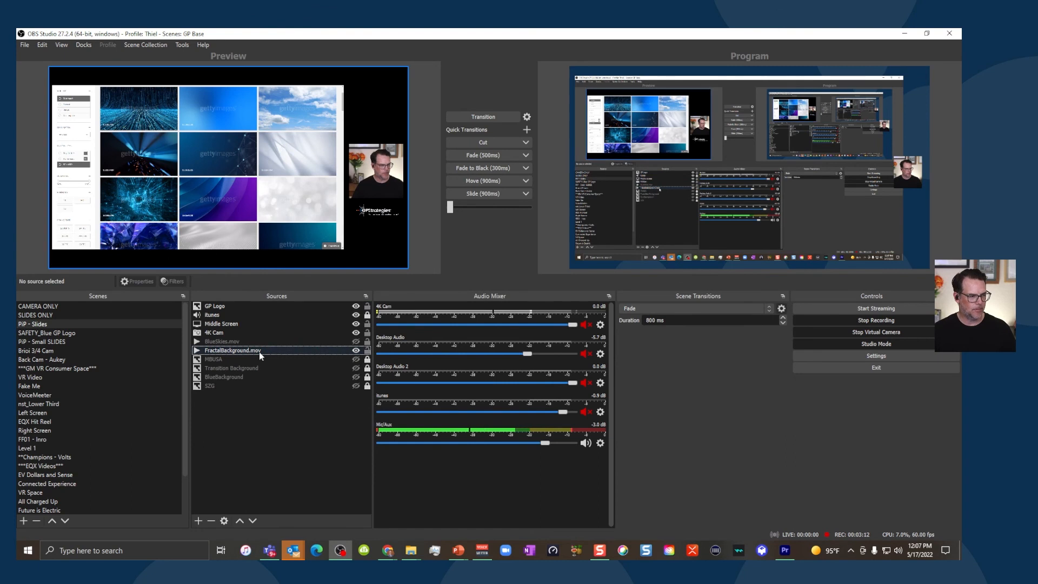
{"action": "double_click", "coordinate": [231, 350]}
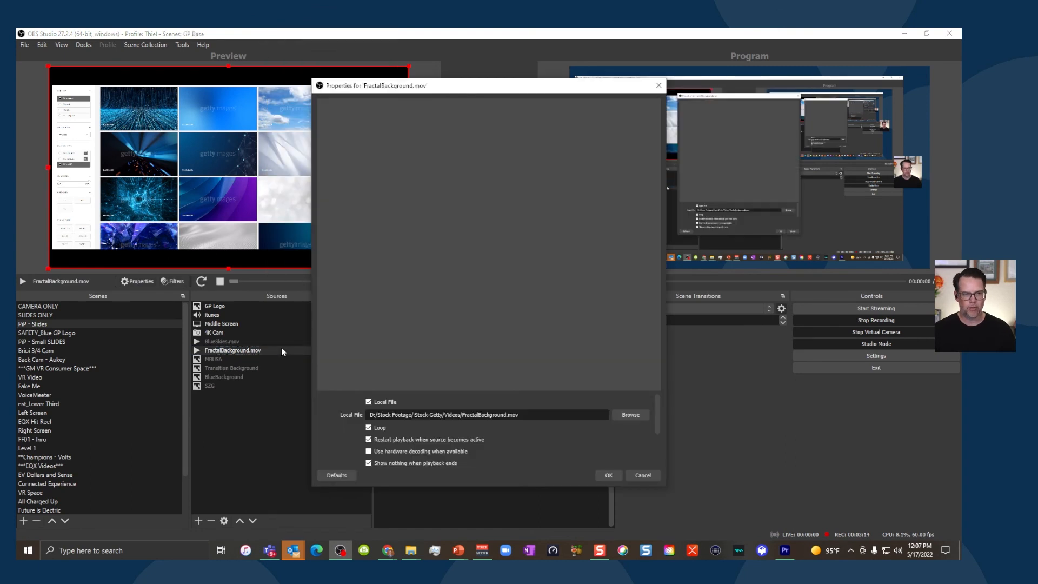
{"action": "left_click", "coordinate": [368, 428]}
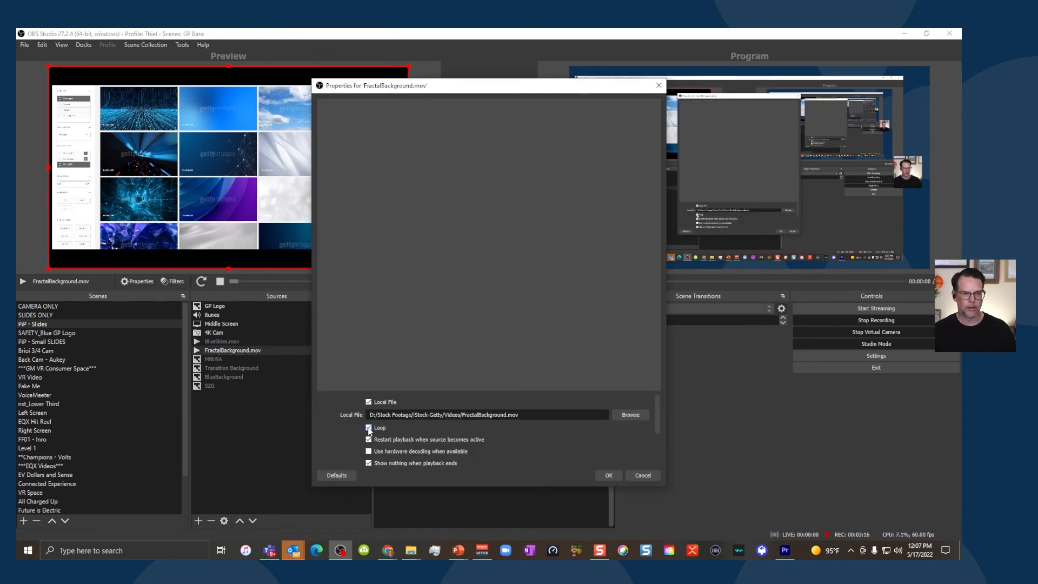
{"action": "left_click", "coordinate": [609, 475]}
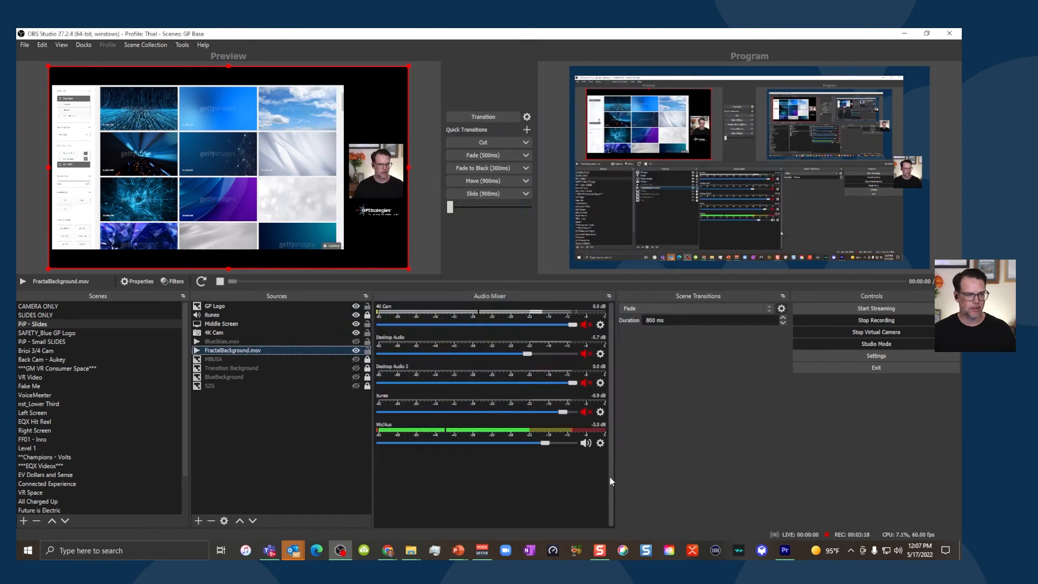